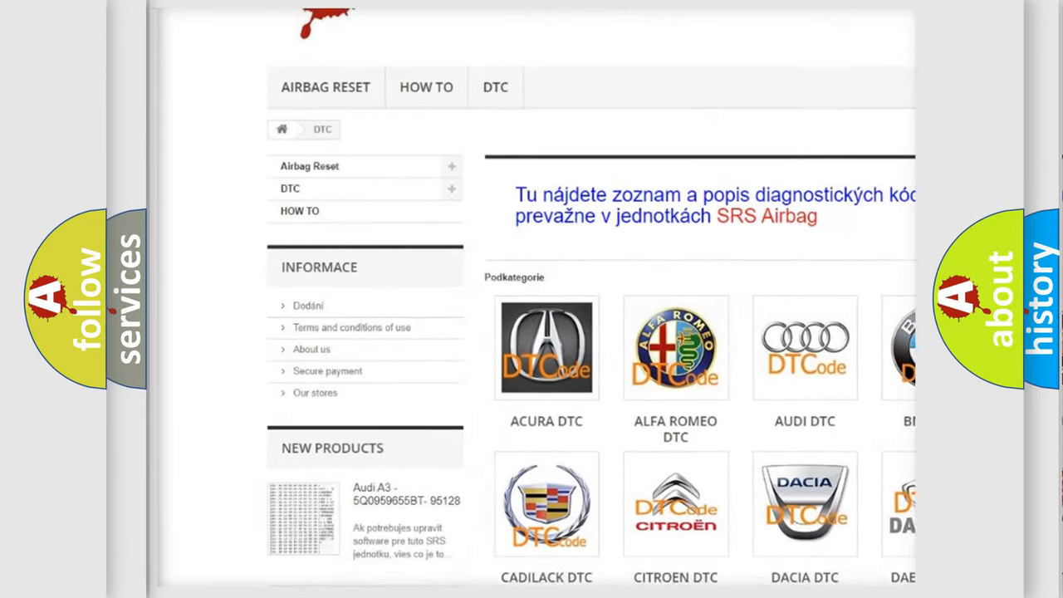
Scroll the DTC page down past the car make logos to the list of code numbers
scroll(down, 3)
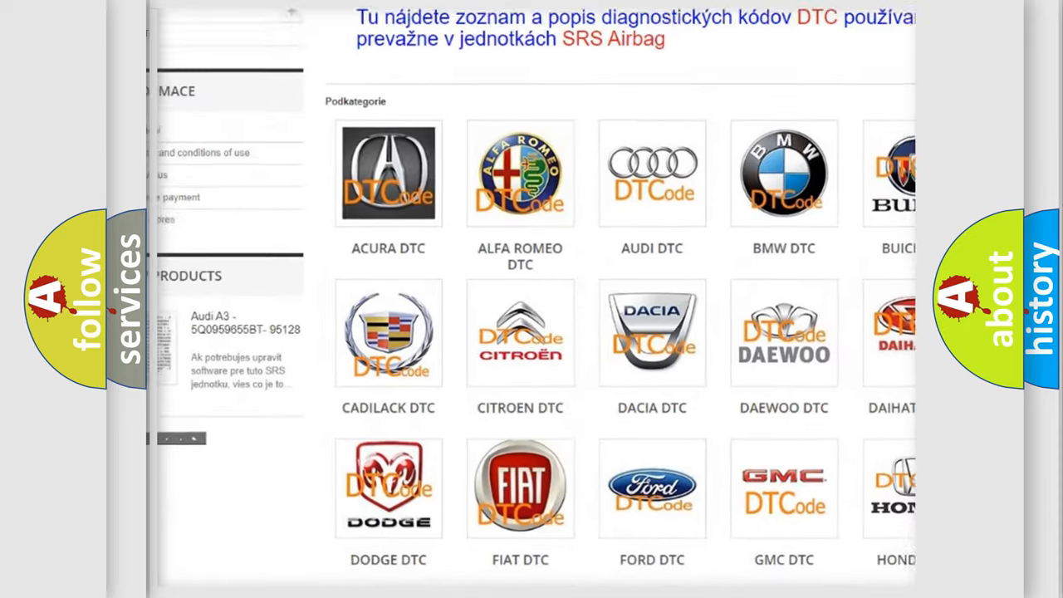
scroll(down, 3)
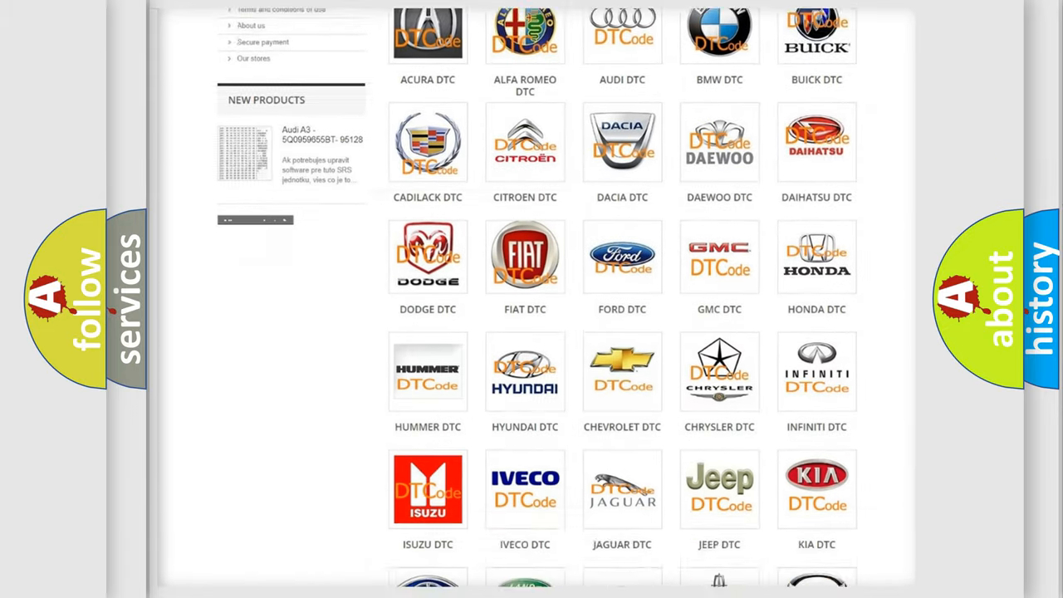
scroll(down, 3)
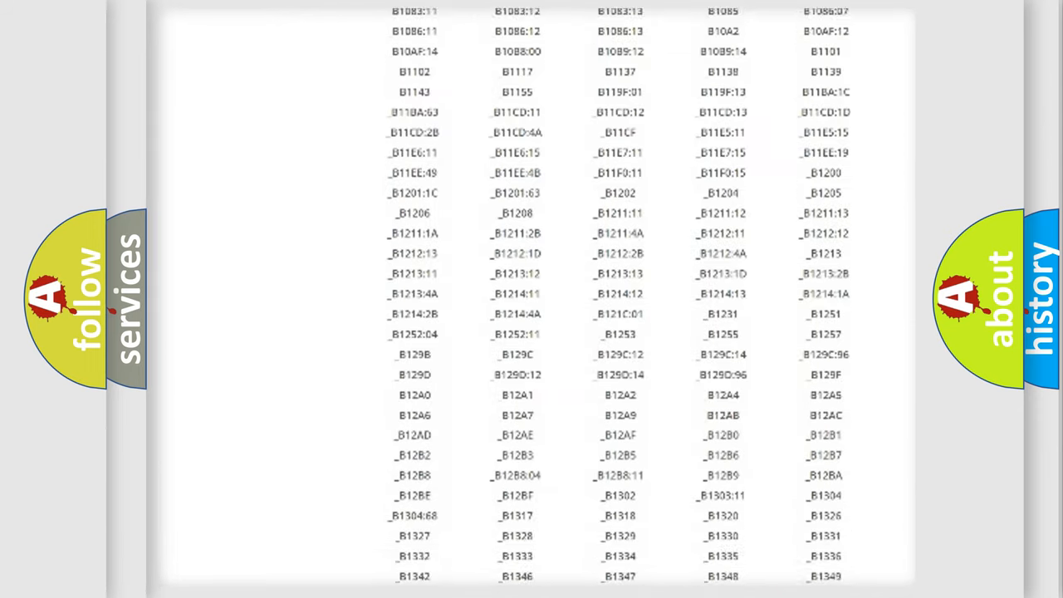
scroll(down, 3)
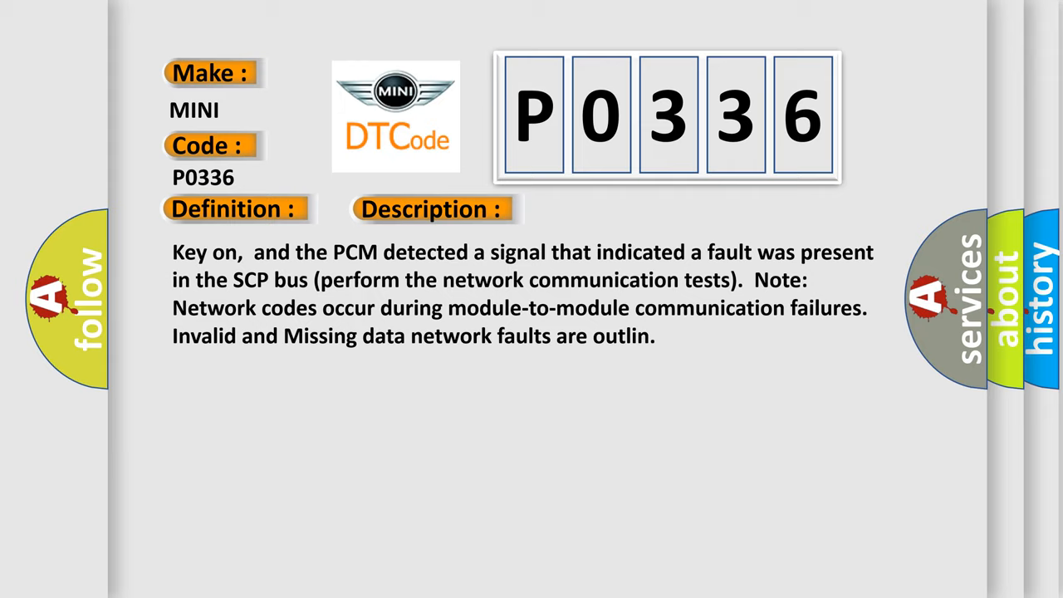
Advance the MINI P0336 slide from Description to its Cause panel (invalid and missing network data)
click(610, 210)
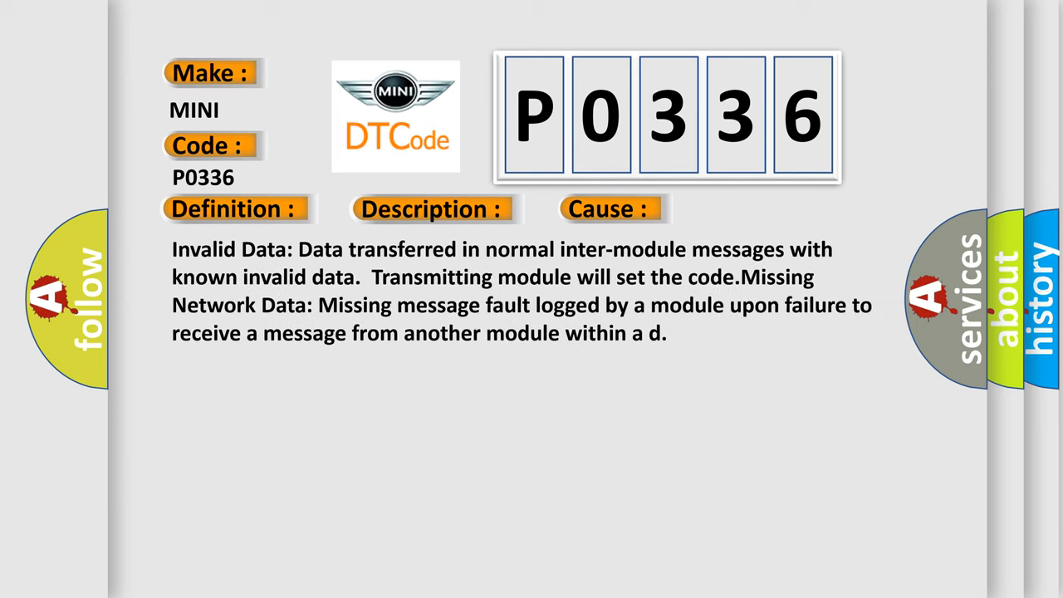